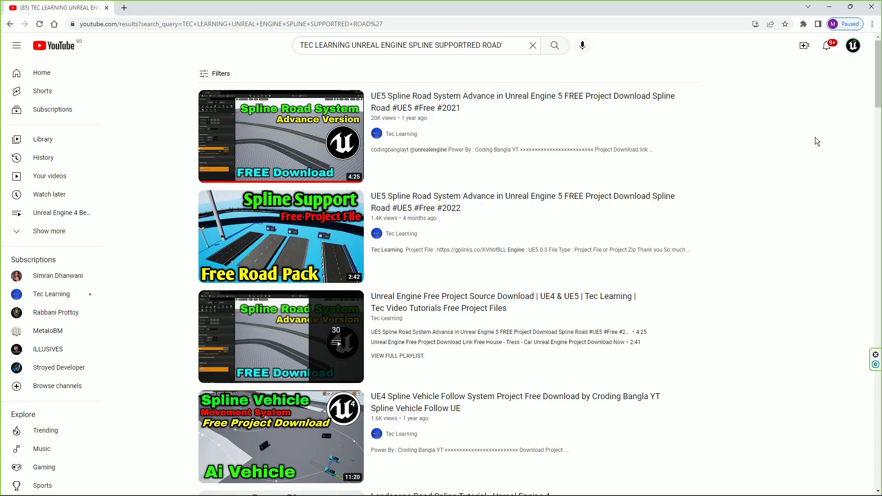
mouse_move(846, 153)
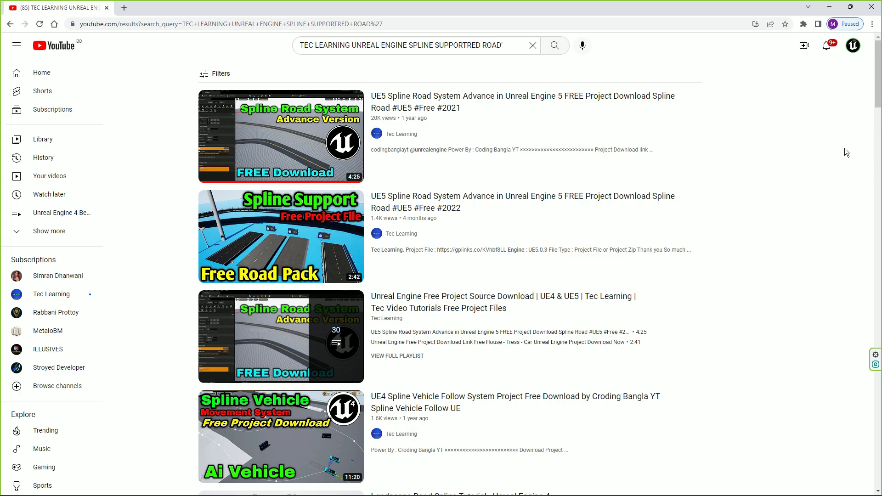
mouse_move(174, 216)
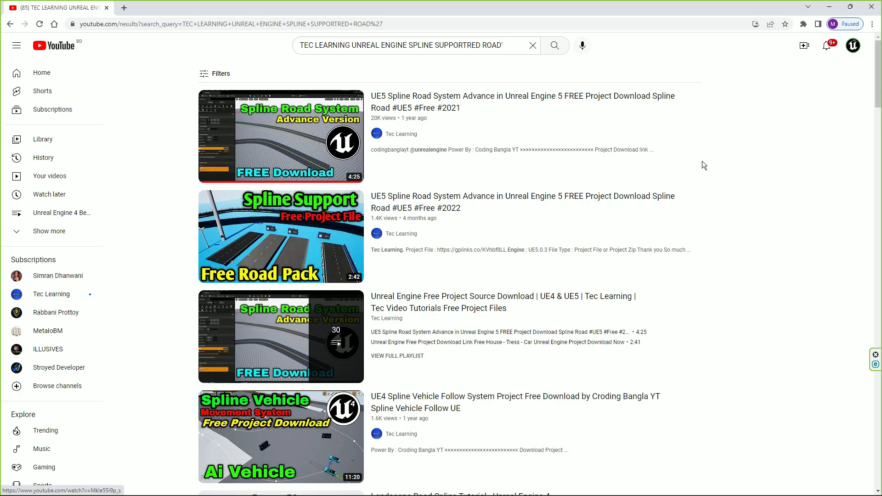
mouse_move(752, 206)
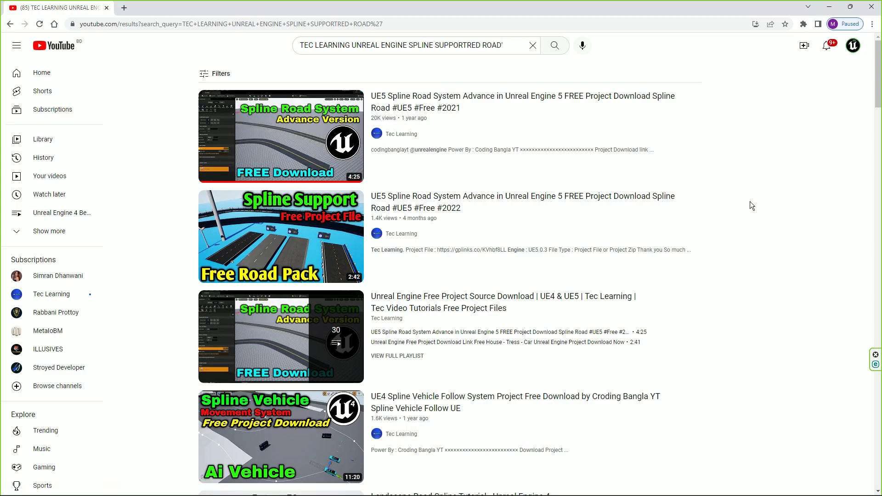
mouse_move(514, 253)
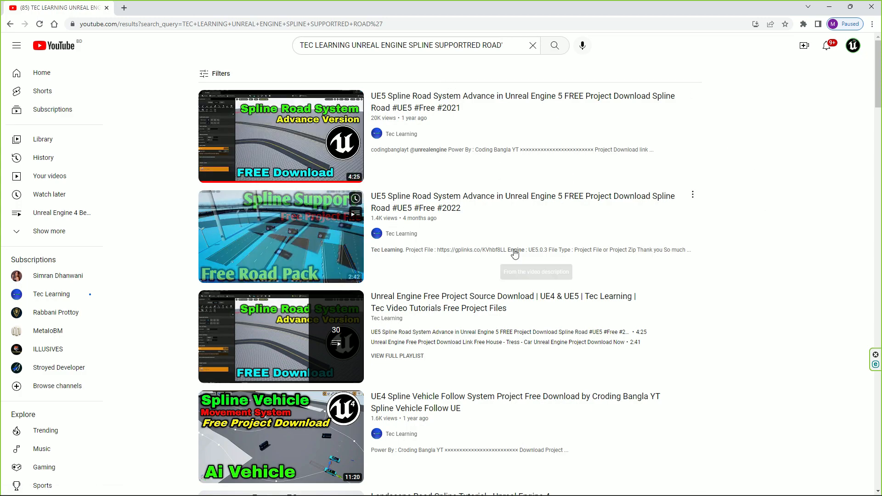
mouse_move(488, 353)
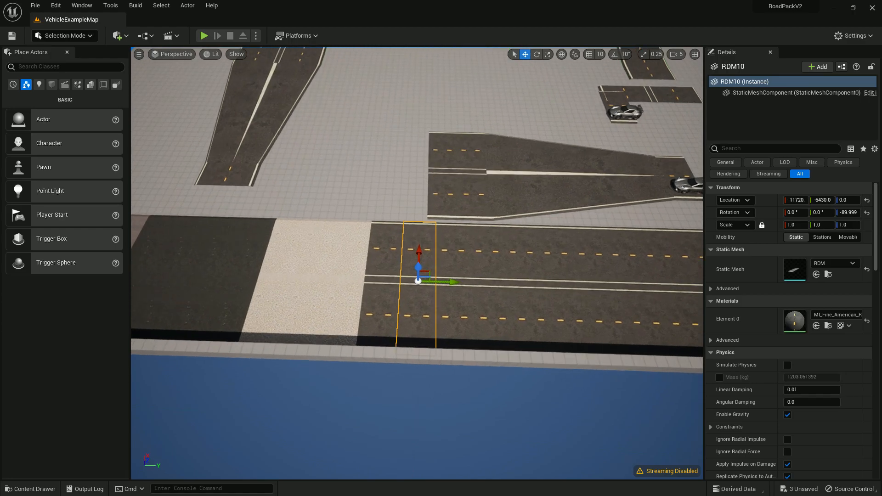
Step: Look over the terrazzo road piece, then select road piece RDM33 near the car and frame it
scroll("down", 3)
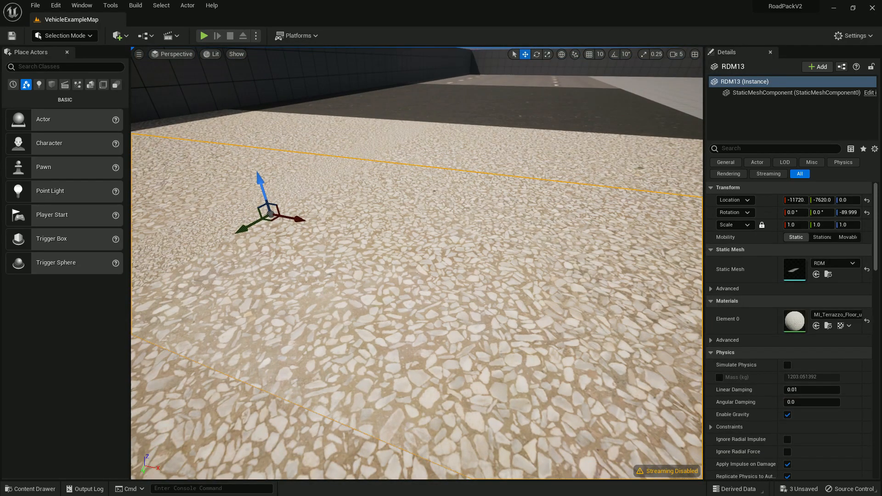
left_click_drag(410, 253, 383, 140)
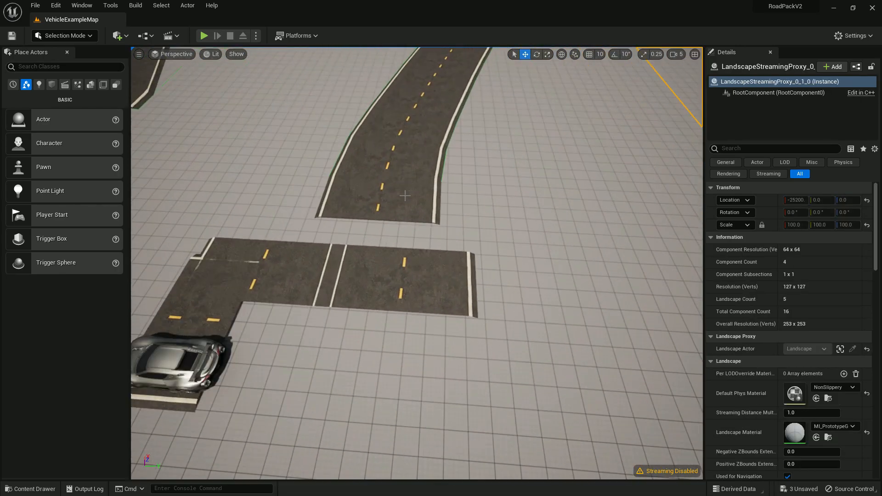
left_click(332, 265)
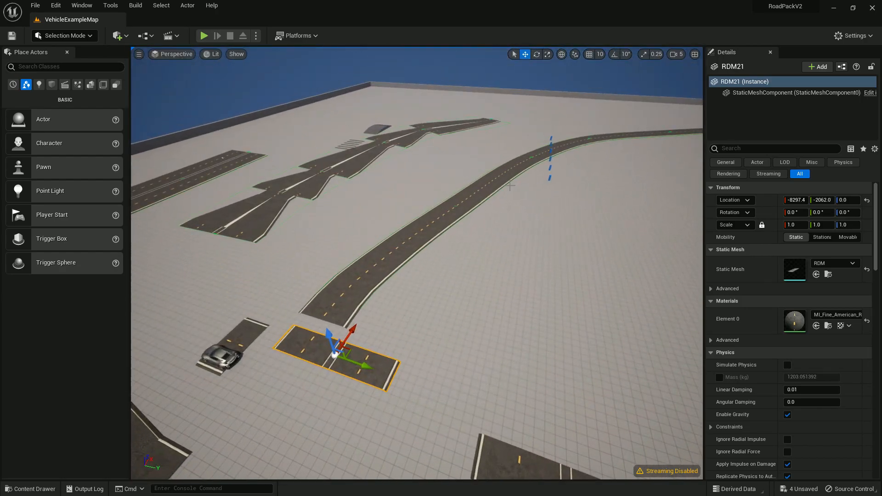
mouse_move(403, 248)
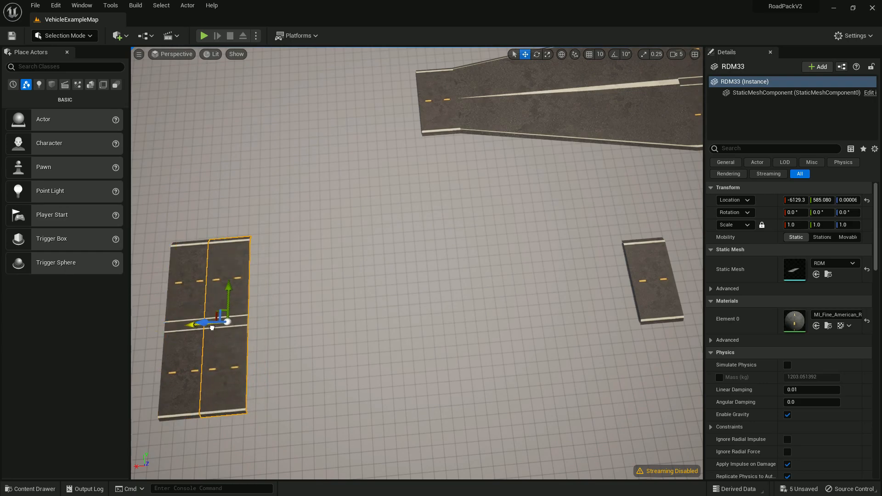
key("ctrl+z")
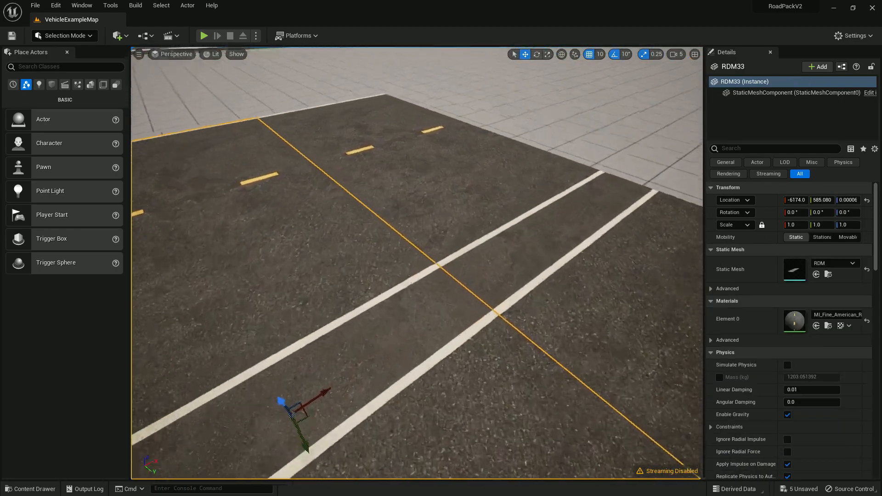
scroll("down", 3)
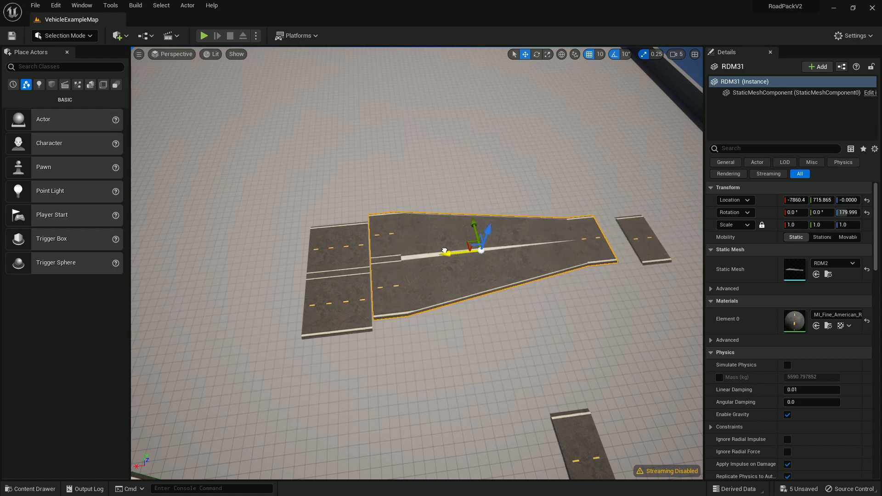
Step: Inspect where the RDM31 merge piece meets the road, then select short end piece RDM32
scroll("up", 3)
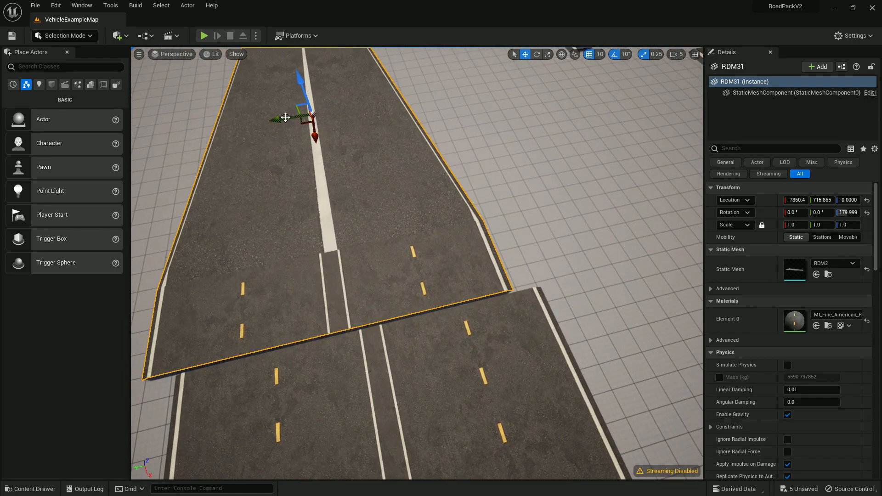
left_click_drag(286, 117, 331, 129)
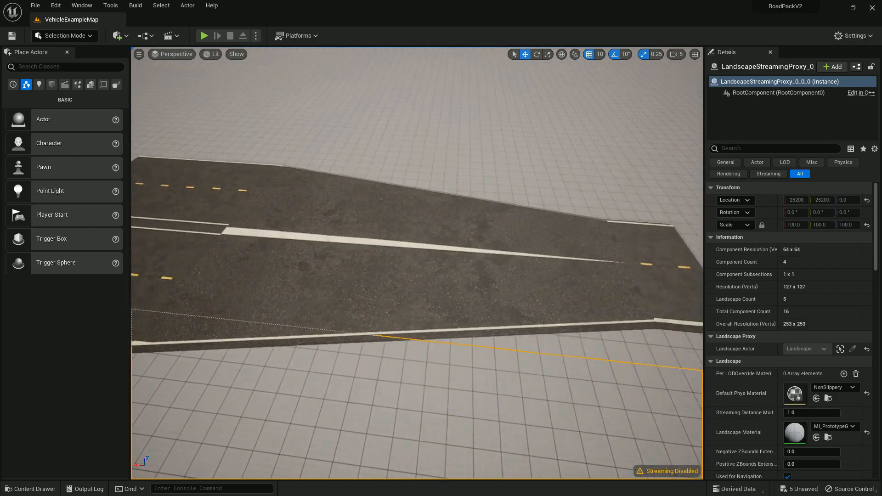
left_click(419, 276)
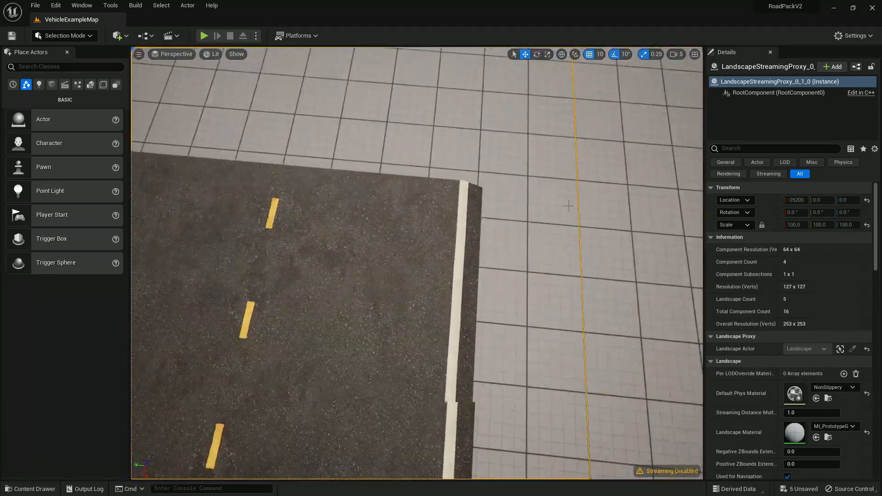
left_click(281, 265)
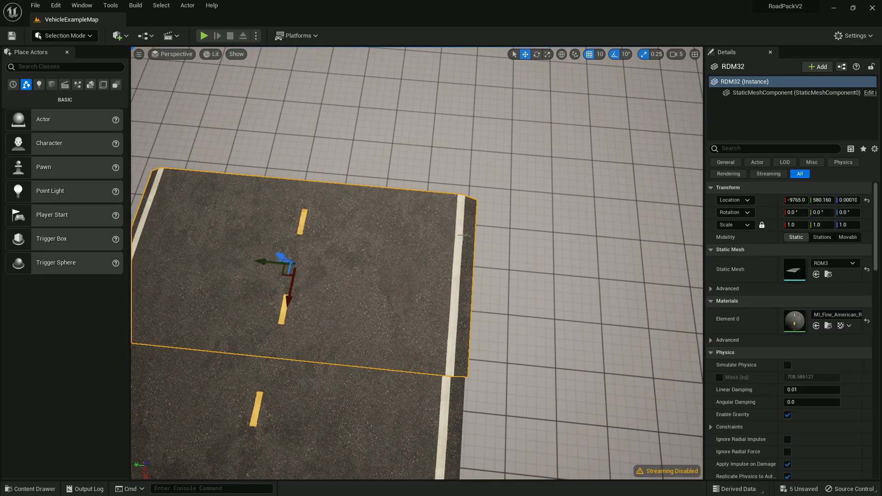
left_click(30, 489)
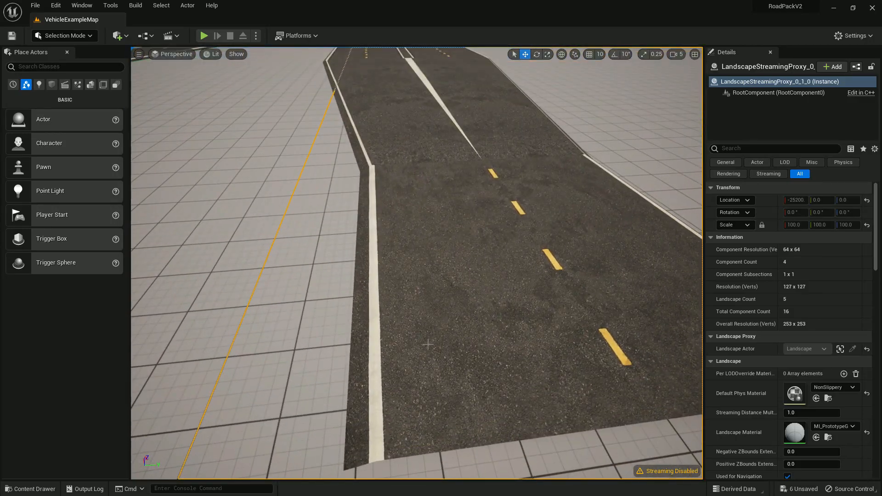
mouse_move(589, 54)
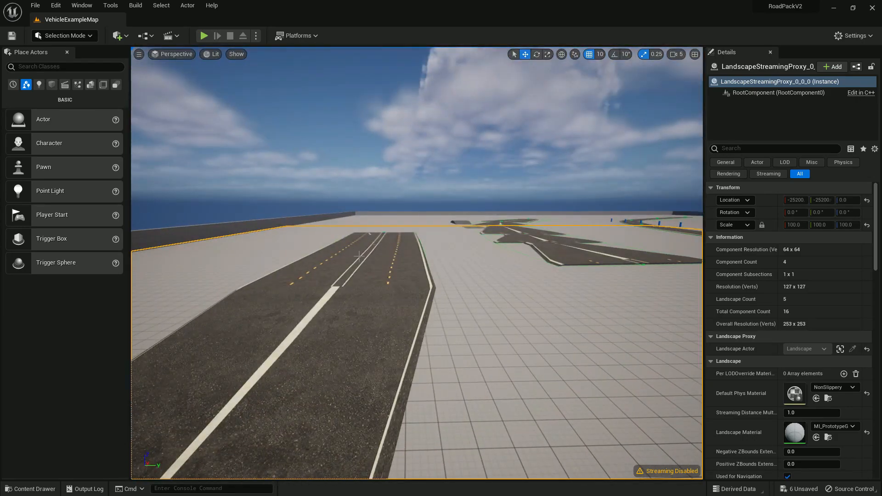
Step: Enter Landscape Mode and select connected segments and control points of the wide and curved road splines
left_click(62, 35)
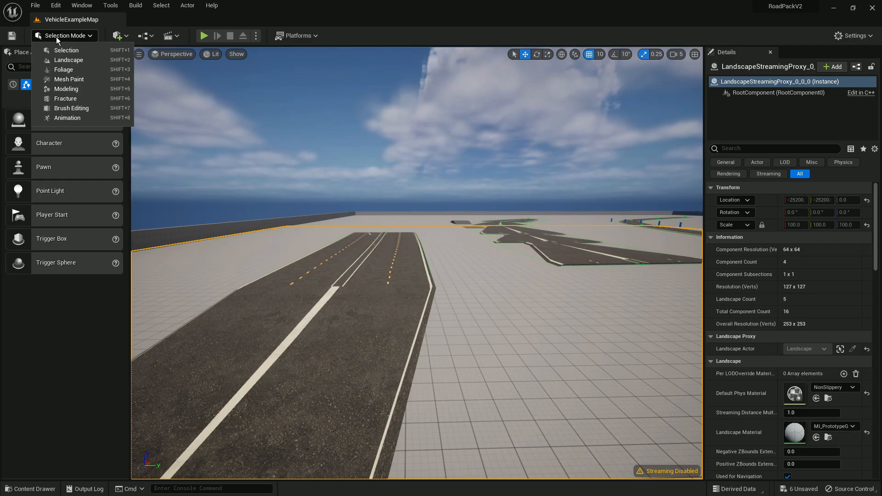
left_click(68, 59)
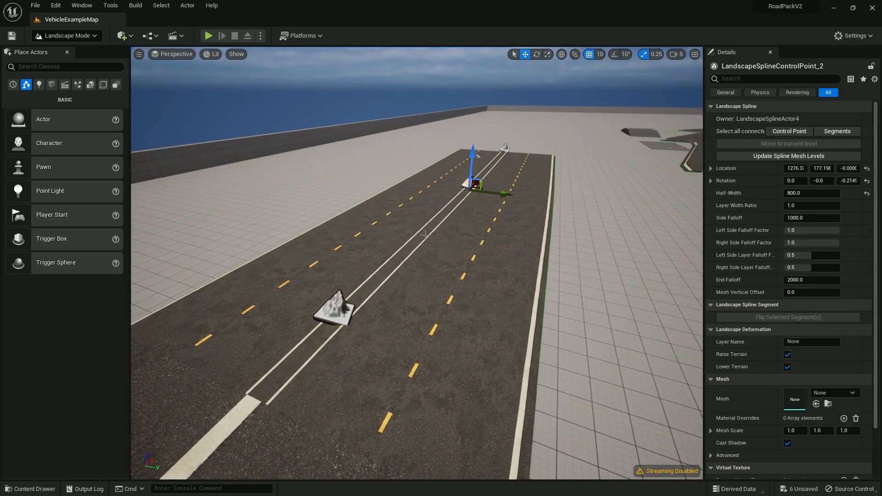
left_click(837, 117)
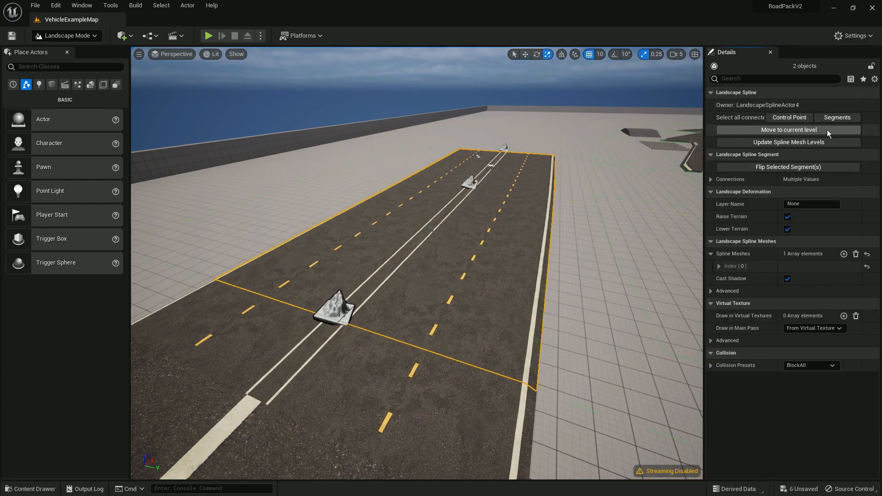
left_click(719, 265)
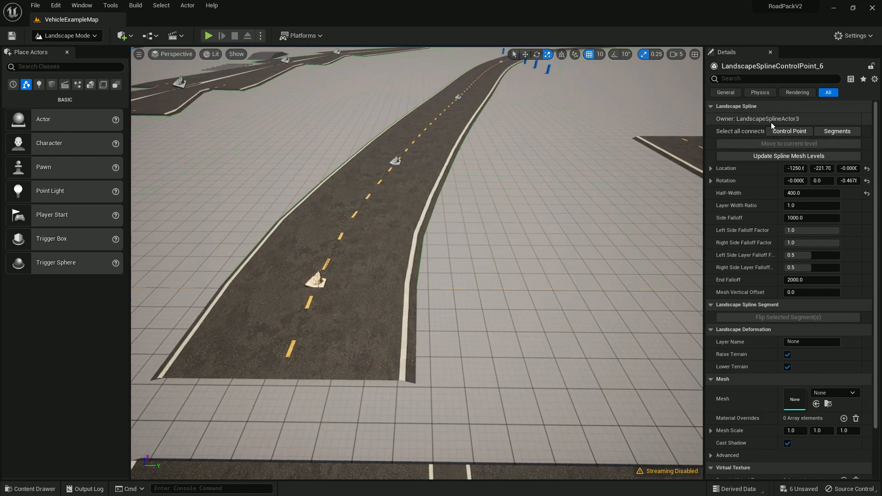
left_click(790, 131)
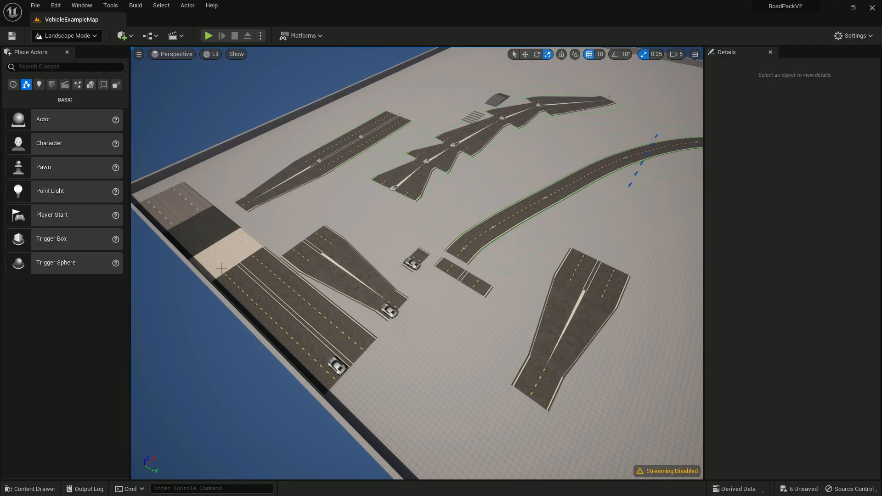
Step: Switch back to Selection Mode and open the Fine_American_Road albedo texture
left_click(66, 36)
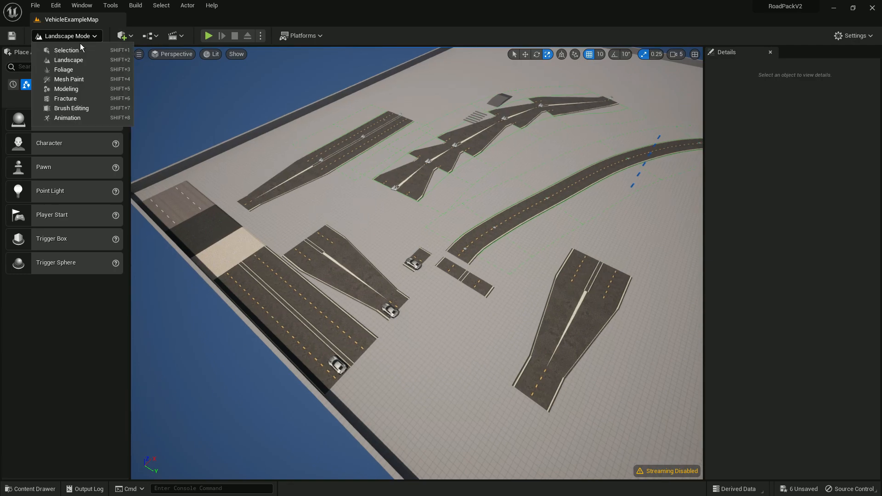
left_click(66, 50)
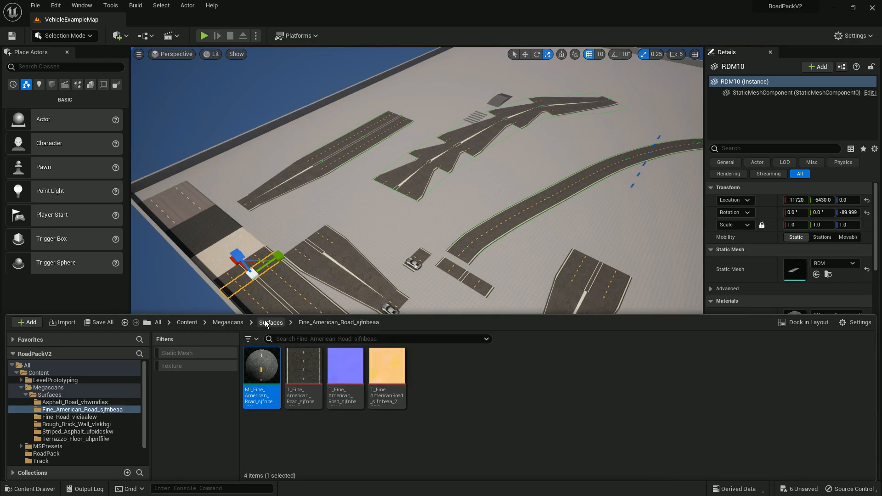
mouse_move(304, 366)
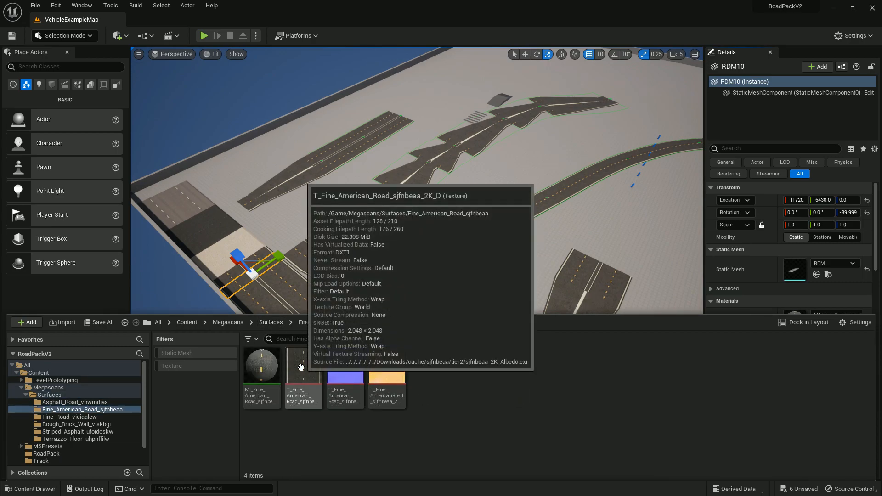
mouse_move(260, 363)
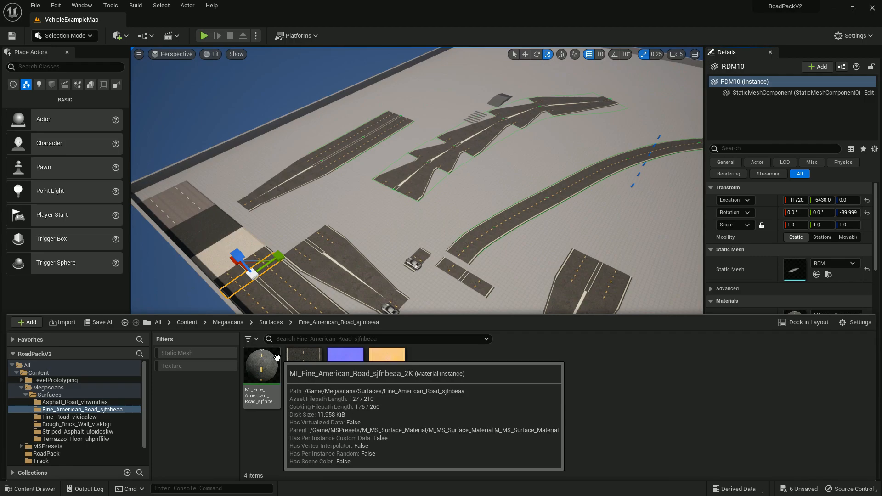
double_click(261, 363)
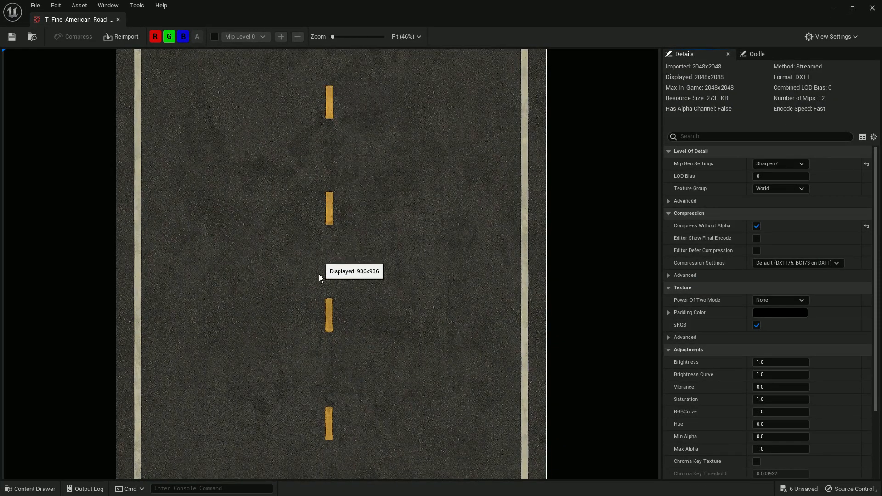
mouse_move(363, 281)
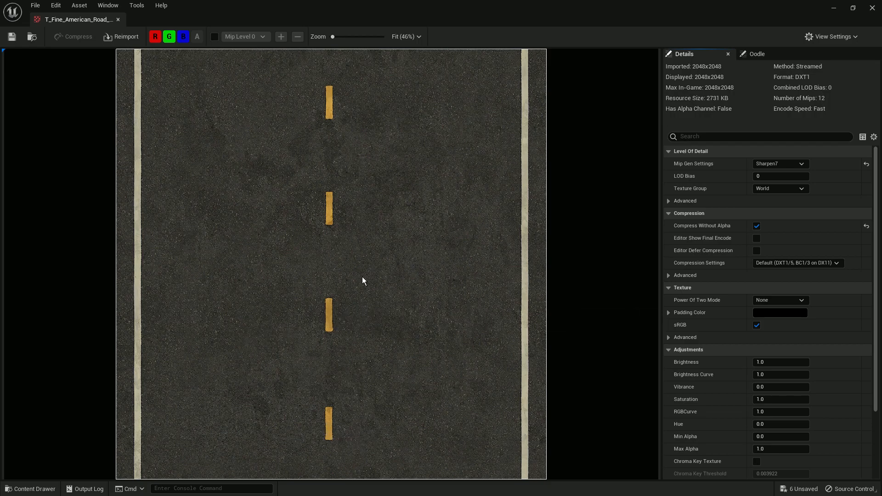
mouse_move(331, 5)
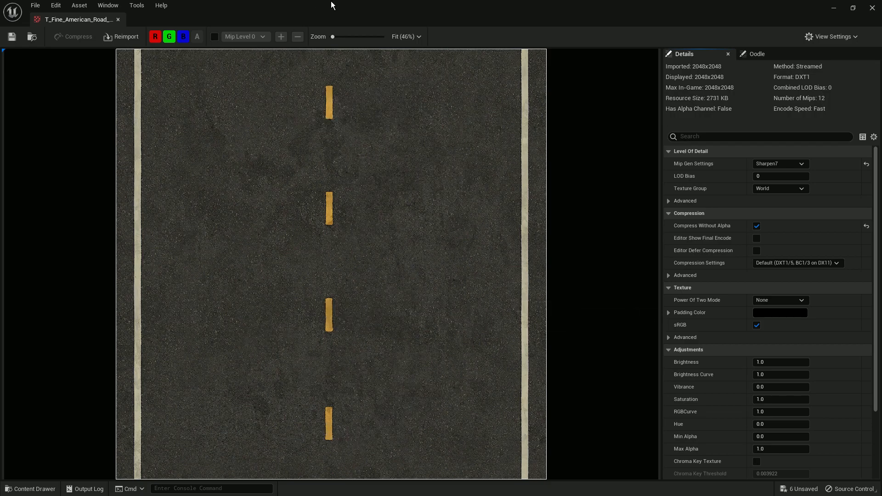
mouse_move(878, 7)
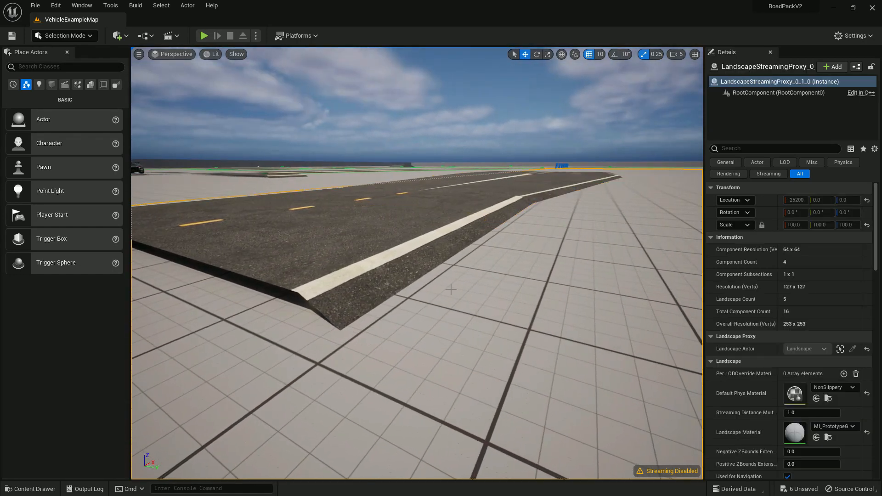
left_click(253, 225)
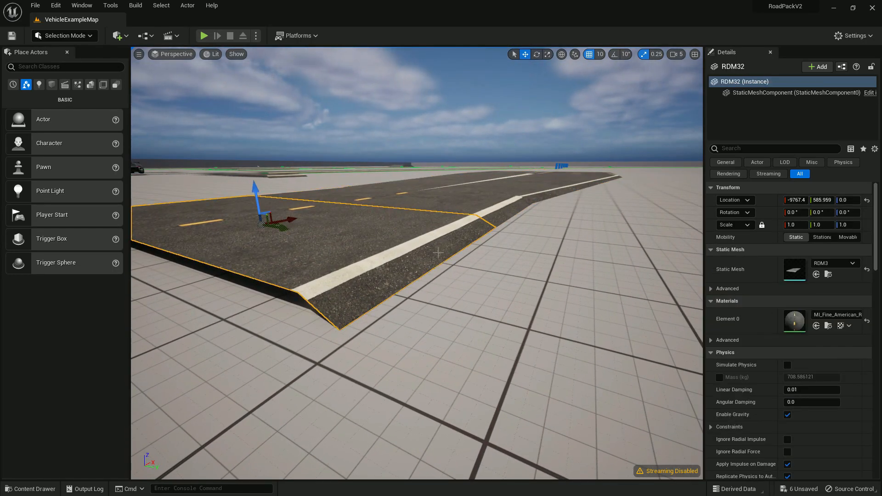